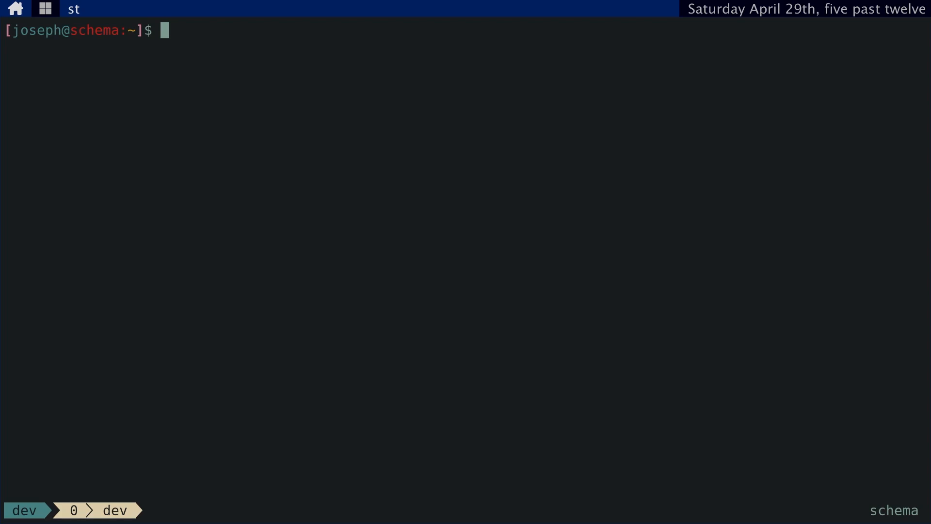
Step: Begin typing 'w3' for a w3m command at the bash prompt
{"action": "type", "text": "w3"}
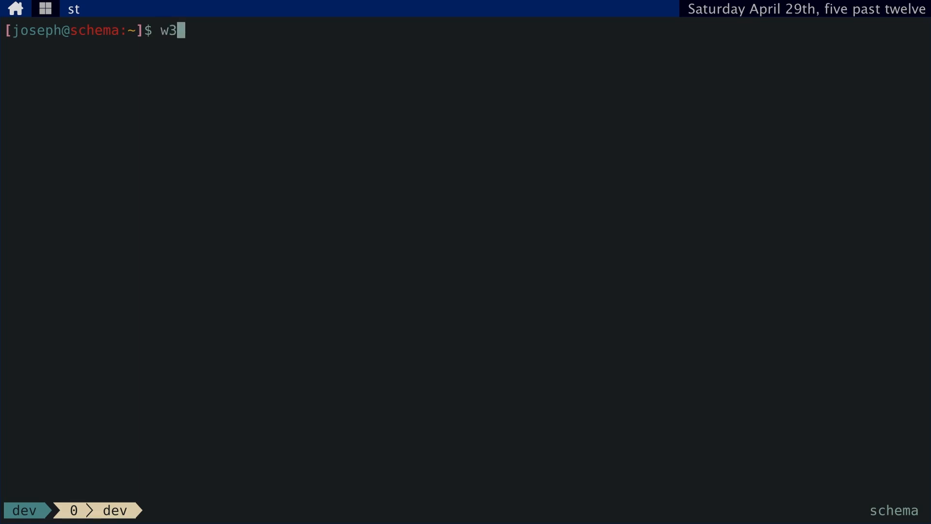
Step: Browse josephchoe.com, then the josephchoe.com/slow-watch post, in w3m
{"action": "type", "text": "m josephchoe.com"}
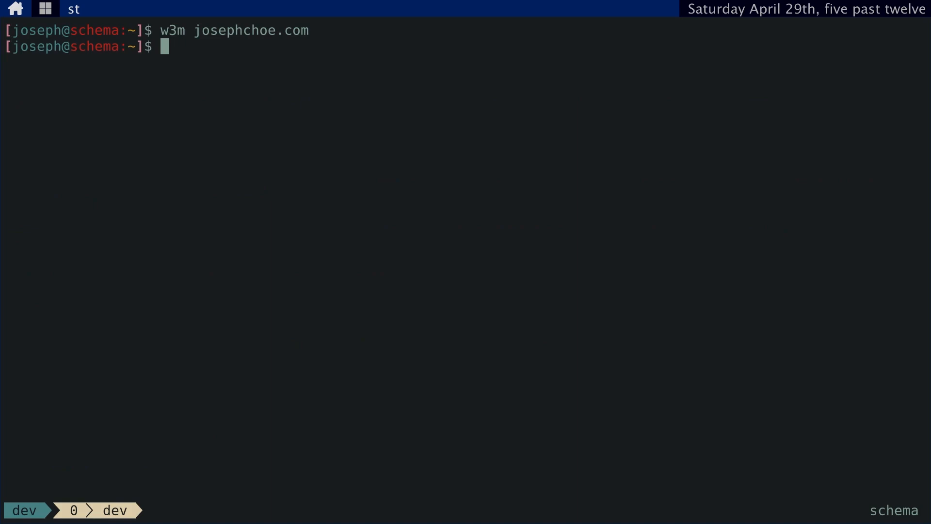
{"action": "type", "text": "w3m j"}
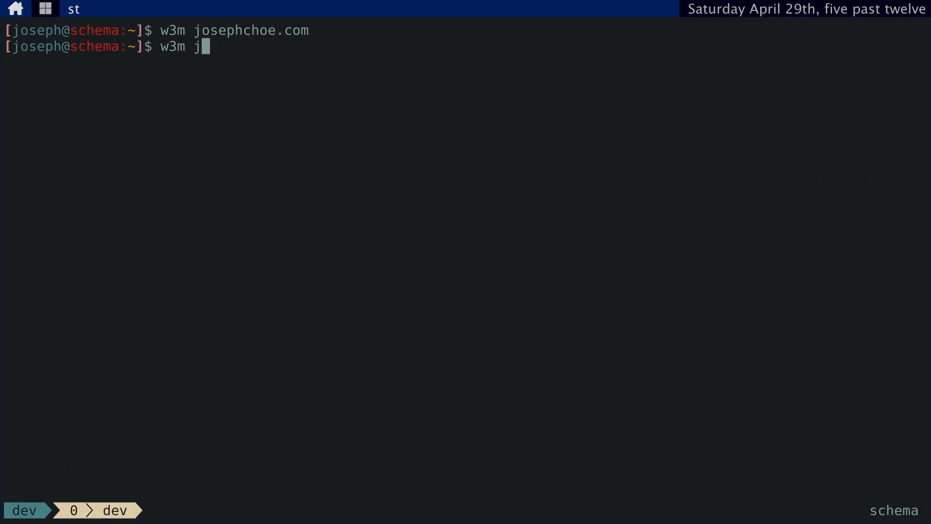
{"action": "type", "text": "osephchoe.com/sl"}
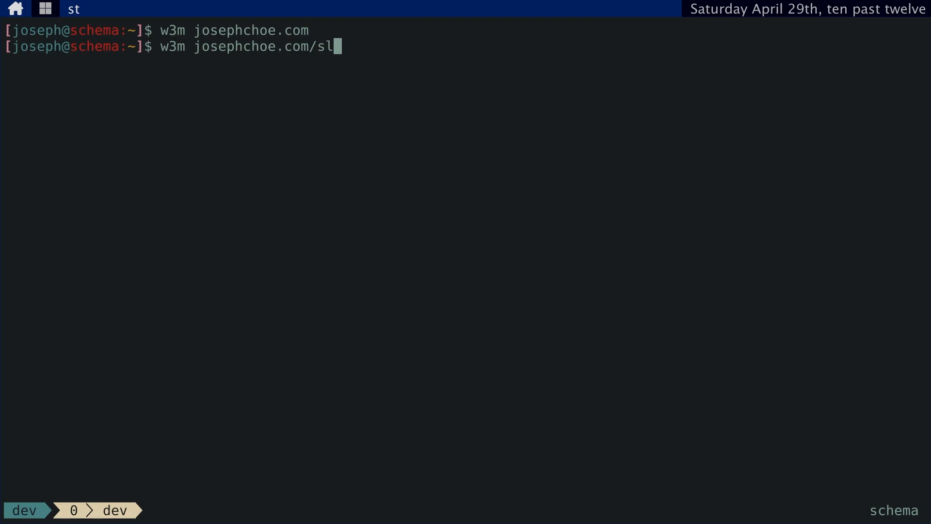
{"action": "key", "text": "Return"}
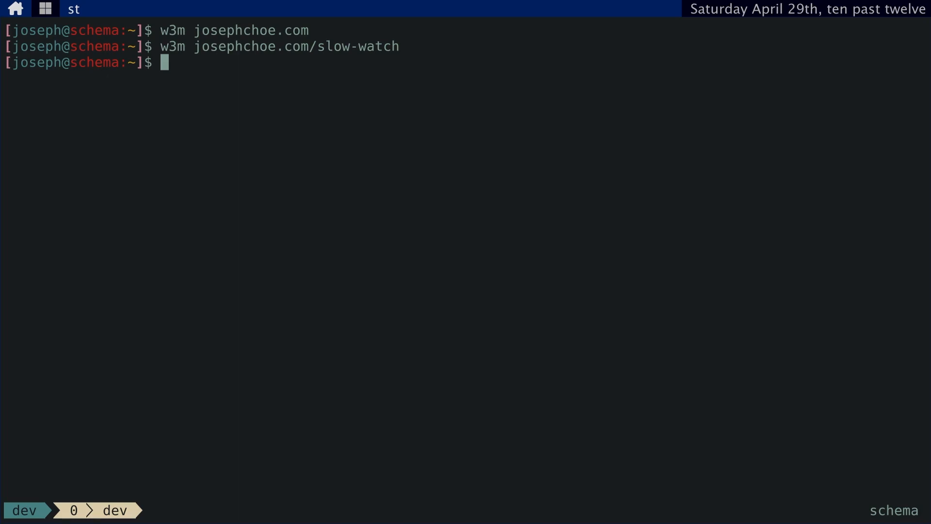
Step: Read the 'man 1 st' page, then start w3m on st.suckless.org
{"action": "type", "text": "man 1 st"}
{"action": "type", "text": "w"}
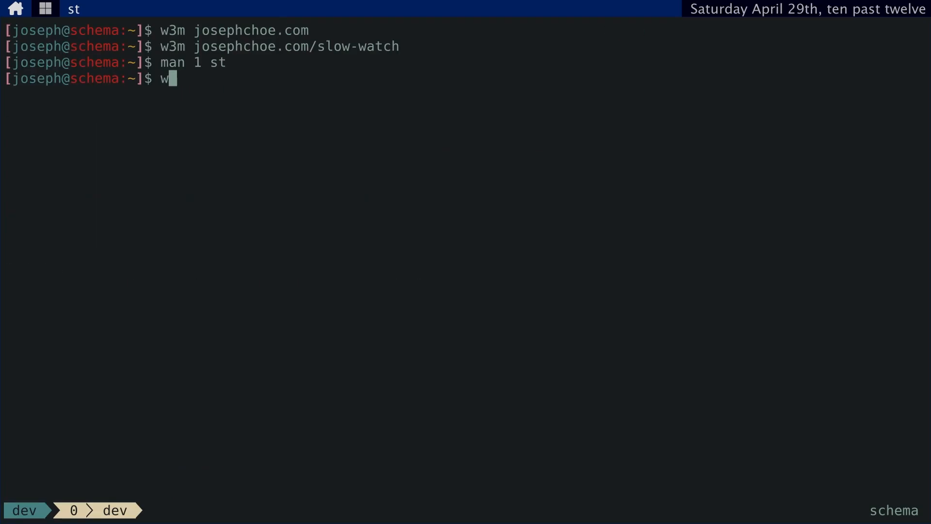
{"action": "type", "text": "3m st.suc"}
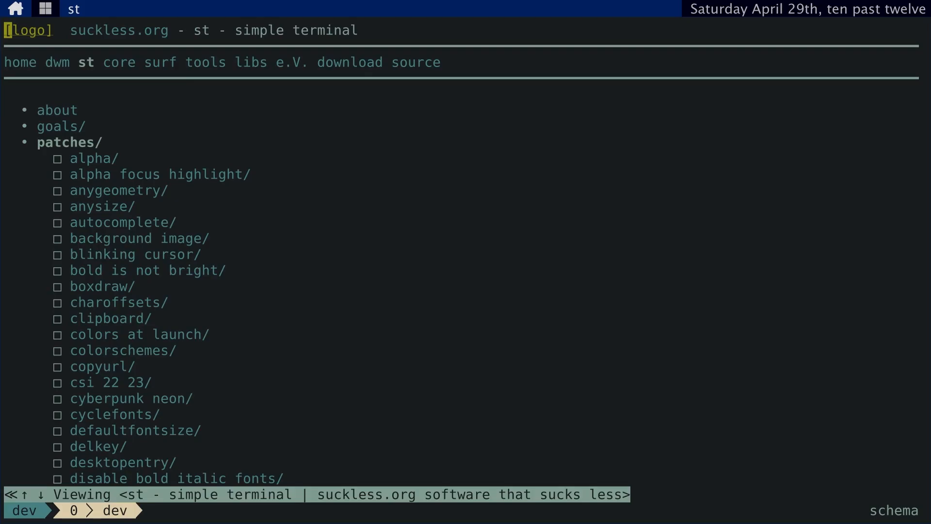
Step: Scroll the suckless w3m images patch page, then leave w3m
{"action": "scroll", "scroll_direction": "down", "scroll_amount": 3}
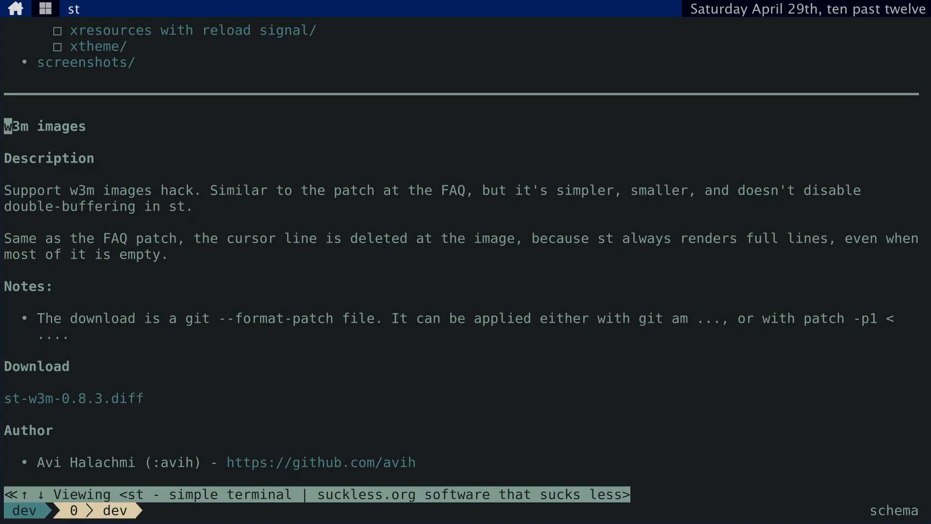
{"action": "key", "text": "Down"}
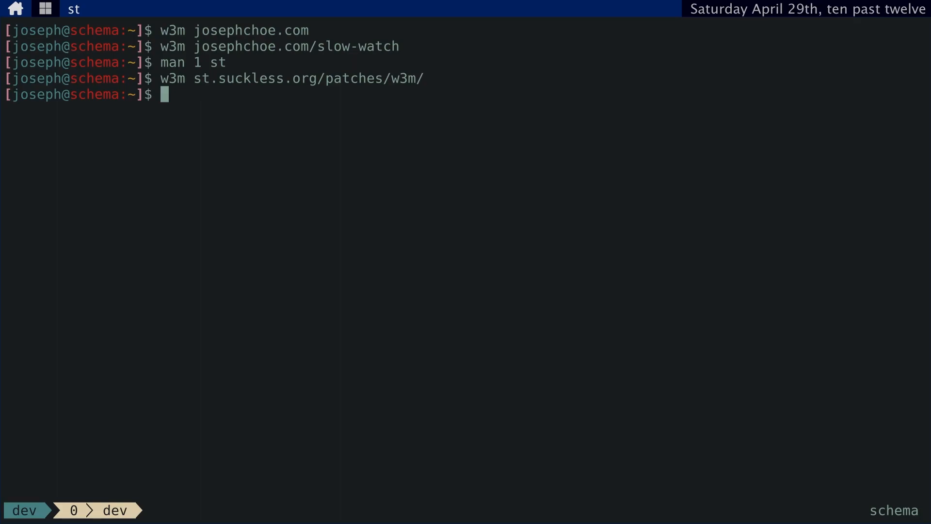
Step: Open .w3m/config in vim and add the line 'ext_image_viewer 1'
{"action": "type", "text": "vim"}
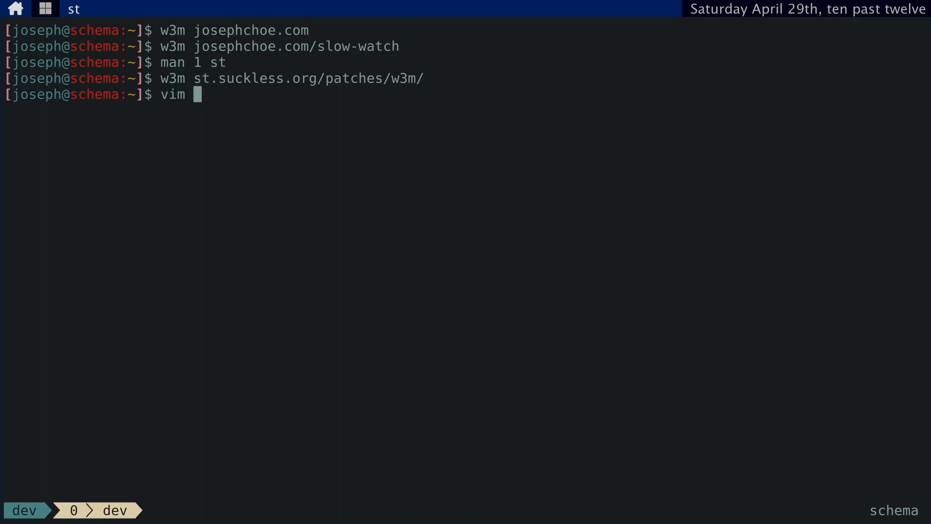
{"action": "type", "text": ".w3m/co"}
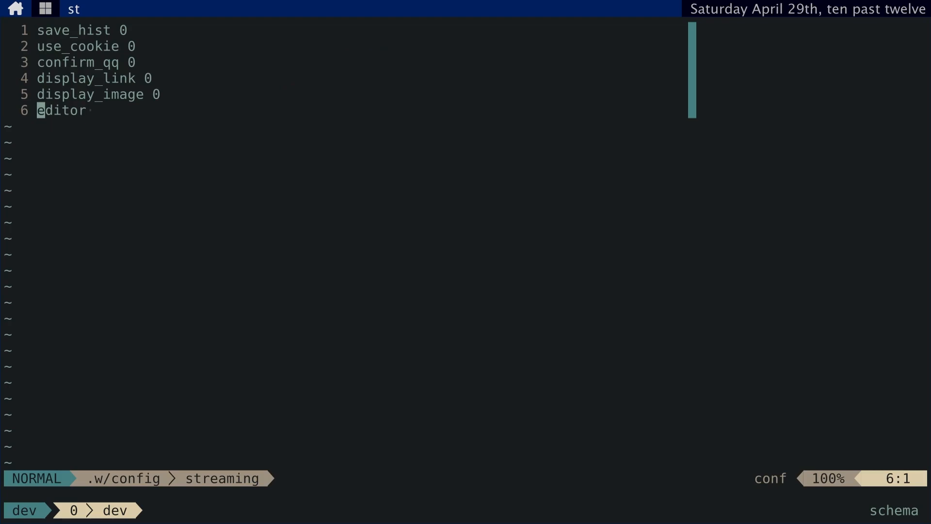
{"action": "type", "text": "ext"}
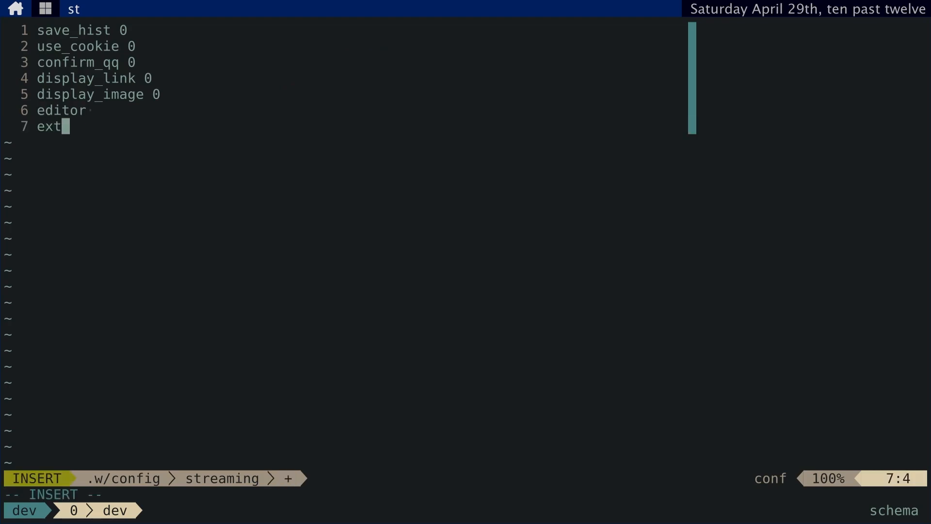
{"action": "type", "text": "_image_"}
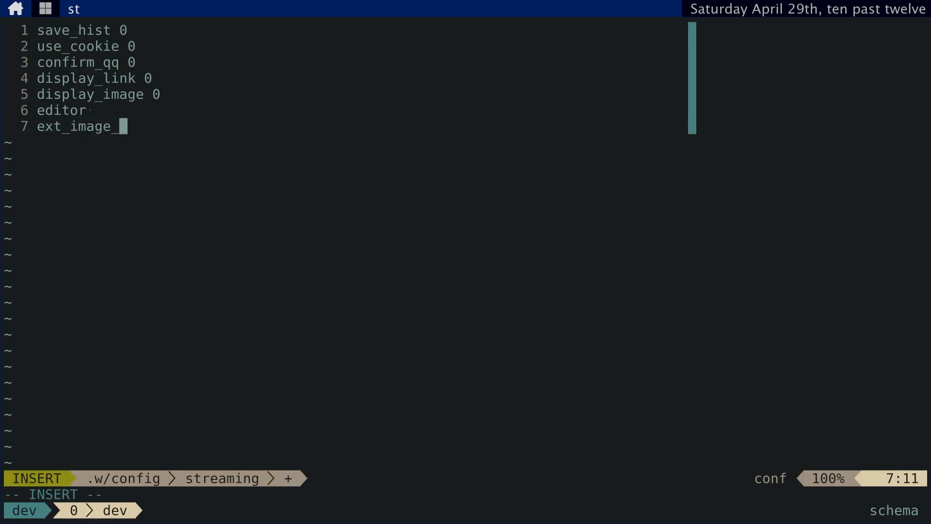
{"action": "type", "text": "viewer 1"}
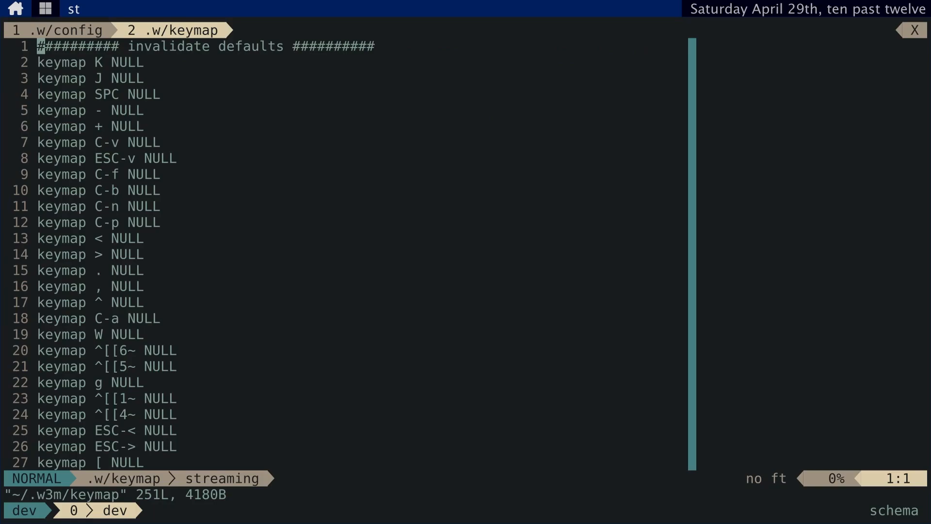
Step: Search the w3m keymap for VIEW_IMAGE, then quit with :q
{"action": "type", "text": "/VIEW_IM"}
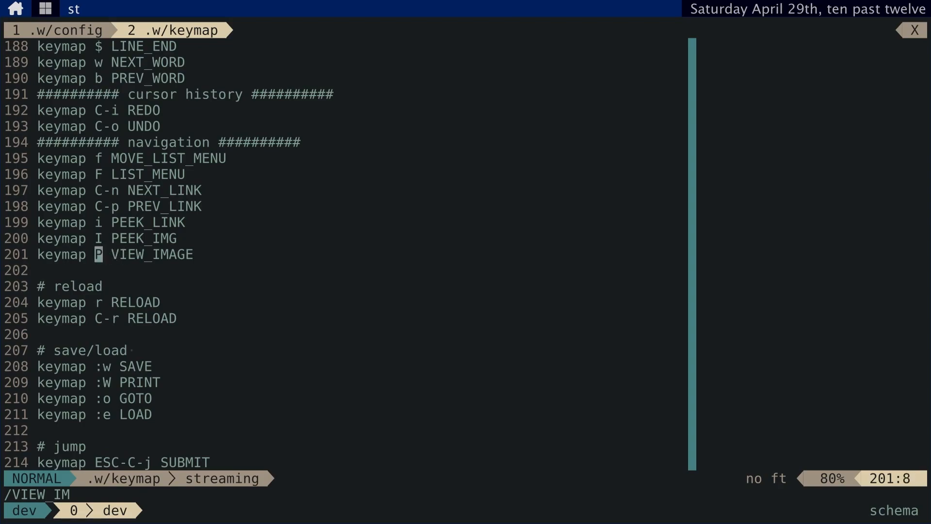
{"action": "type", "text": ":q"}
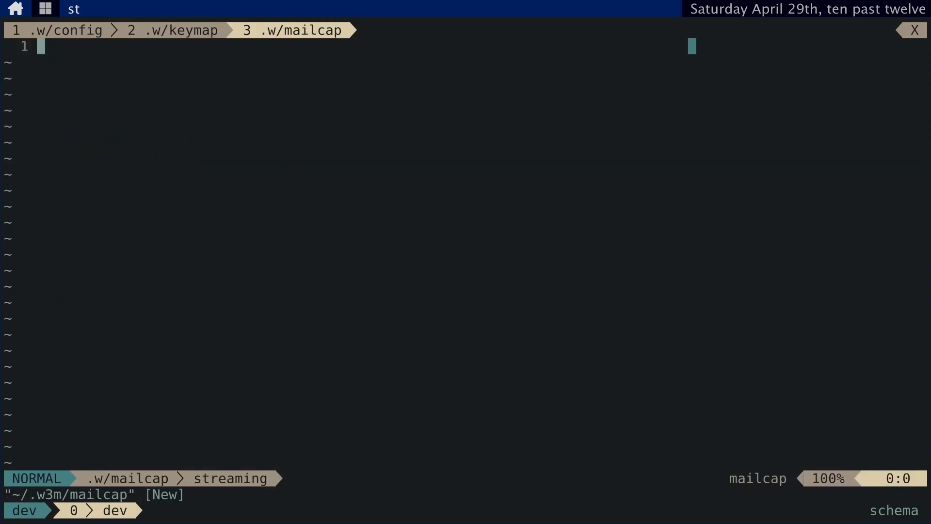
Step: Write 'image/*; sxiv %s' as the first line of .w3m/mailcap
{"action": "type", "text": "image/*; sxiv %s"}
{"action": "type", "text": "man "}
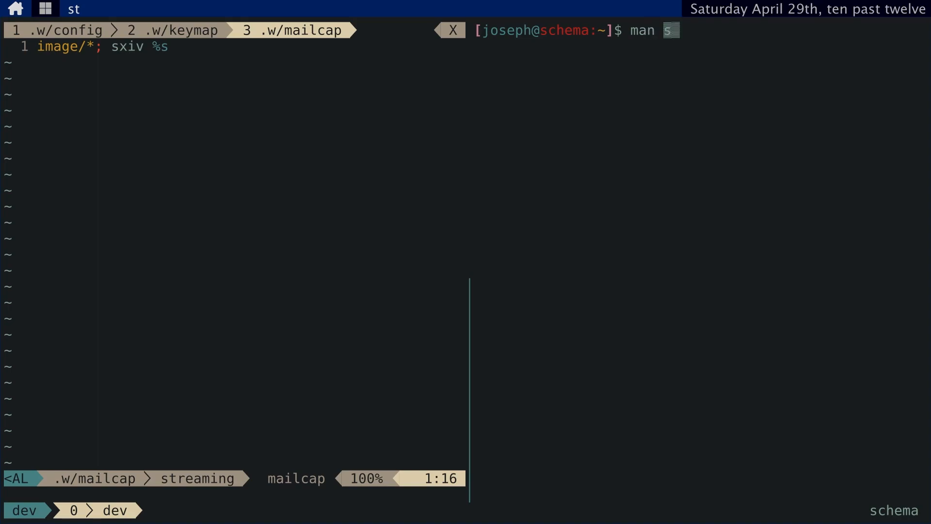
{"action": "type", "text": "nxi"}
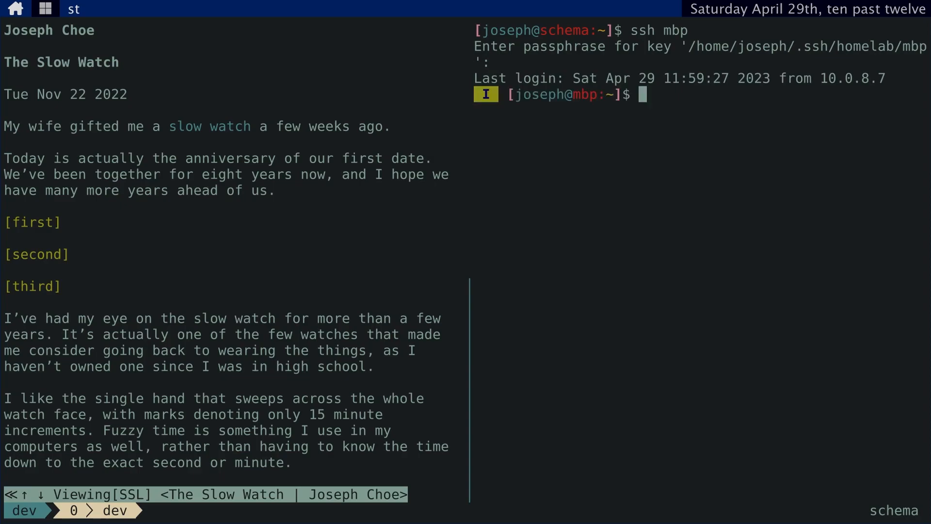
Step: Open 'man qlmanage' on the remote session and page through to its end
{"action": "type", "text": "man ql"}
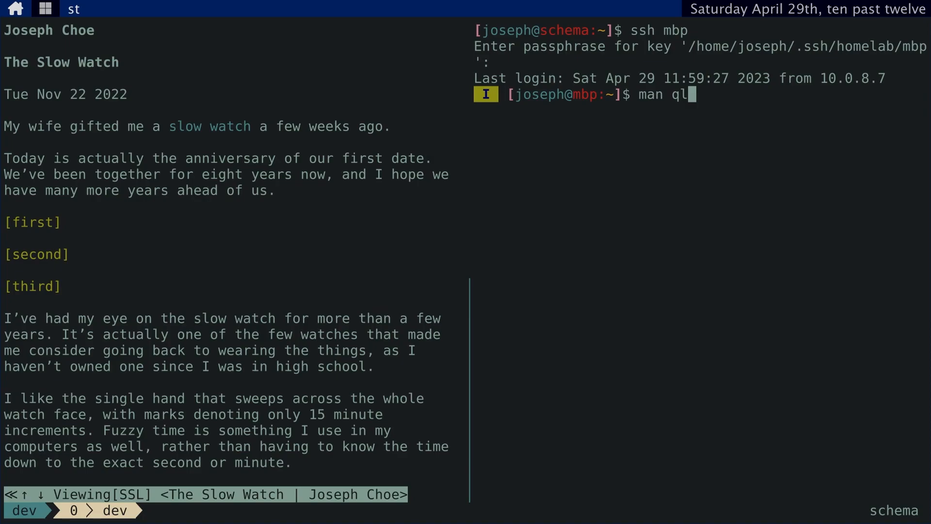
{"action": "key", "text": "Return"}
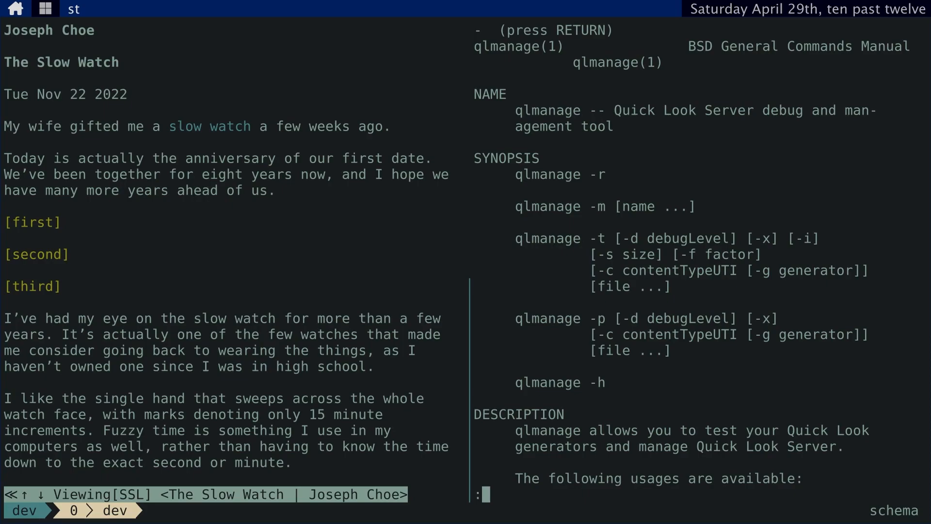
{"action": "key", "text": "Return"}
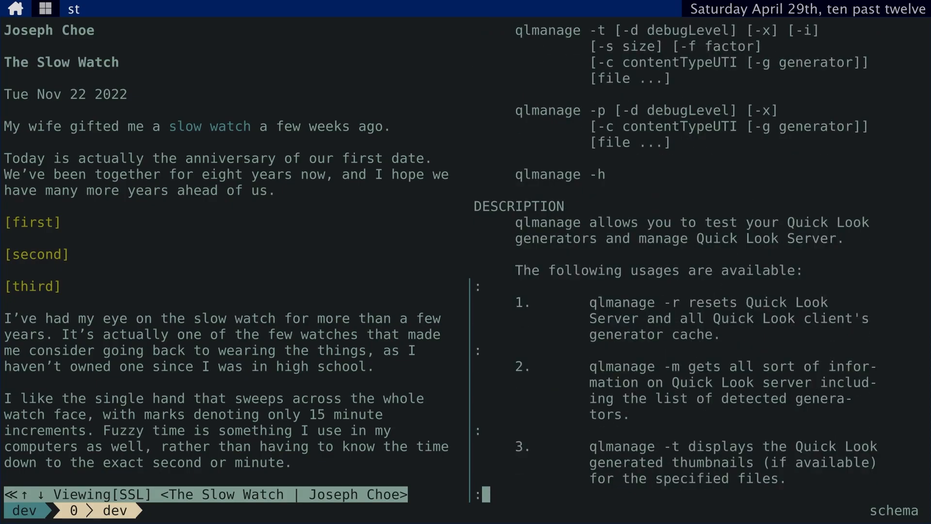
{"action": "scroll", "scroll_direction": "down", "scroll_amount": 3}
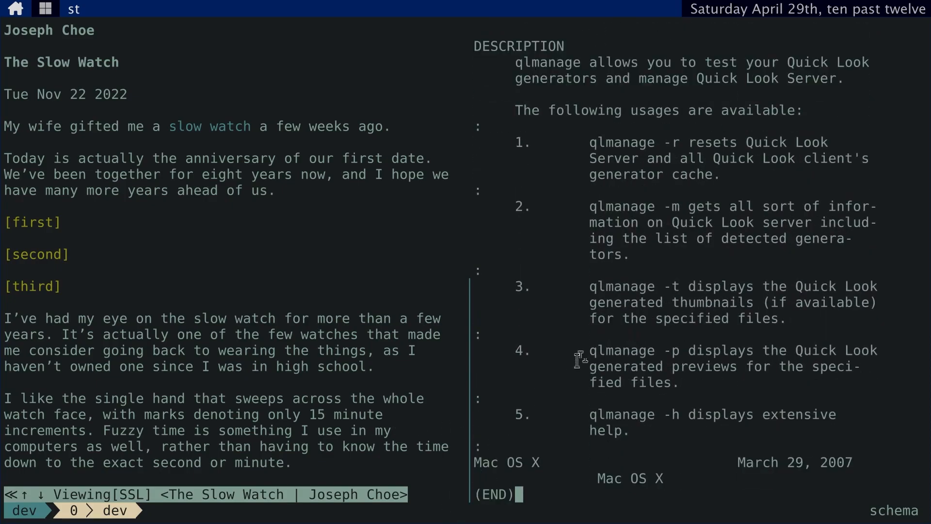
{"action": "mouse_move", "coordinate": [680, 350]}
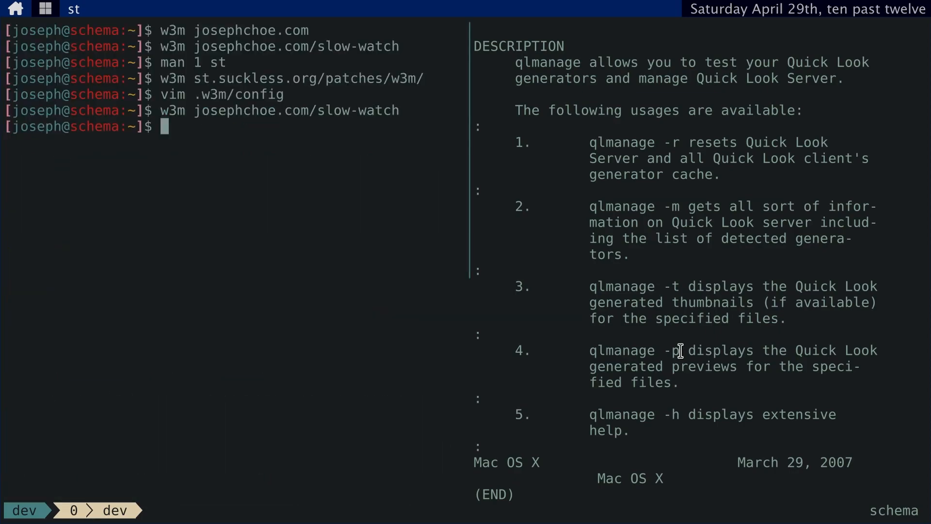
Step: Reopen the mailcap in vim and add 'image/*; qlmanage -p %s'
{"action": "type", "text": "vim .w3m/config"}
{"action": "type", "text": "image/*;"}
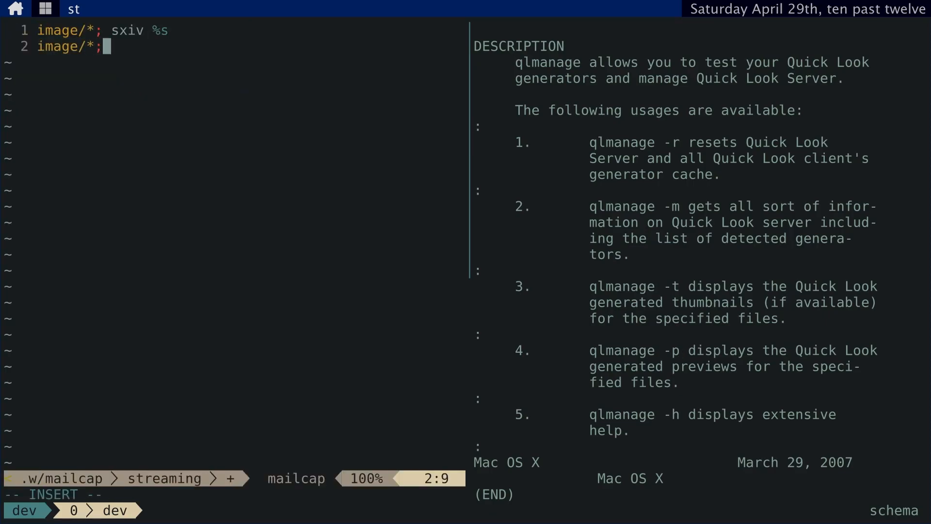
{"action": "type", "text": "qlmanage -p"}
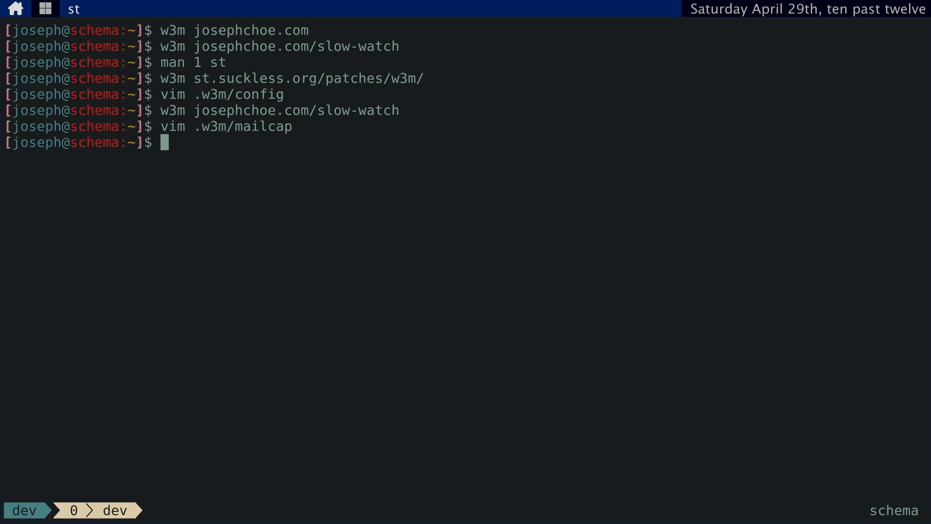
{"action": "type", "text": "t timeline josephchoe"}
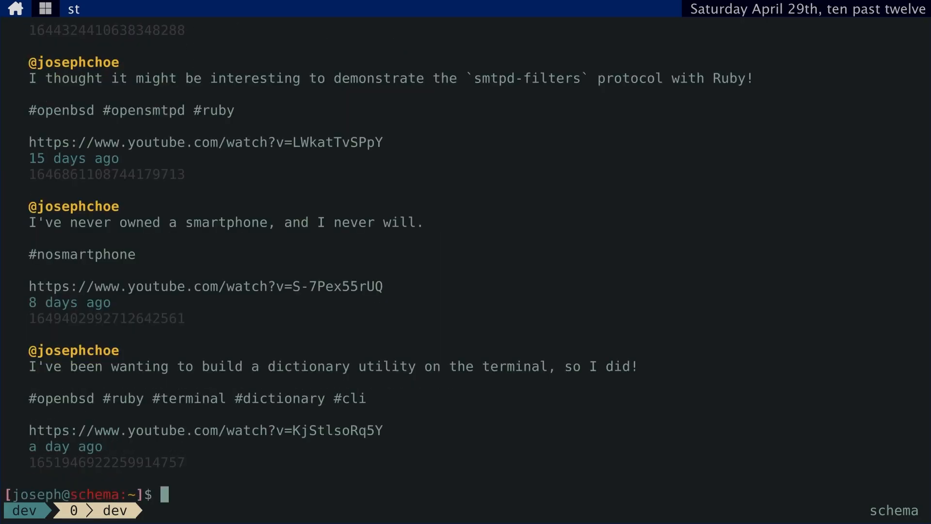
{"action": "type", "text": "yt josephchoe"}
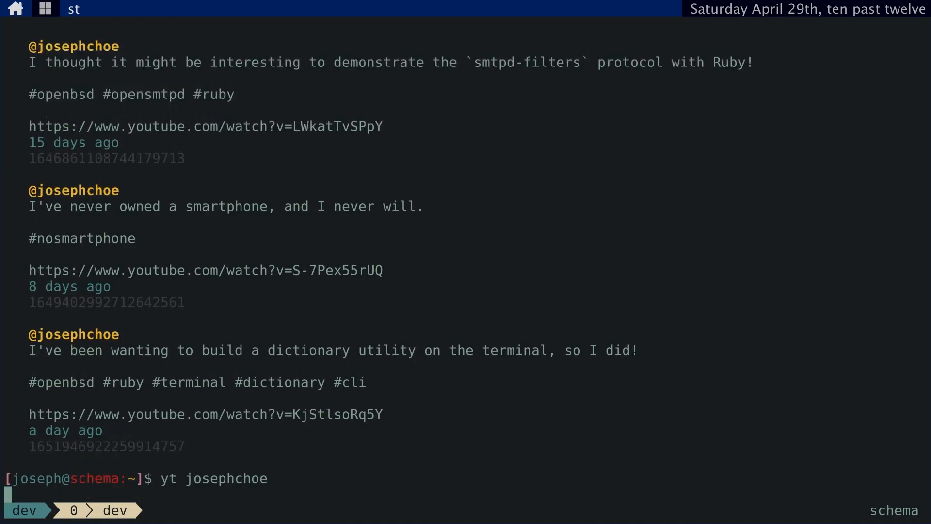